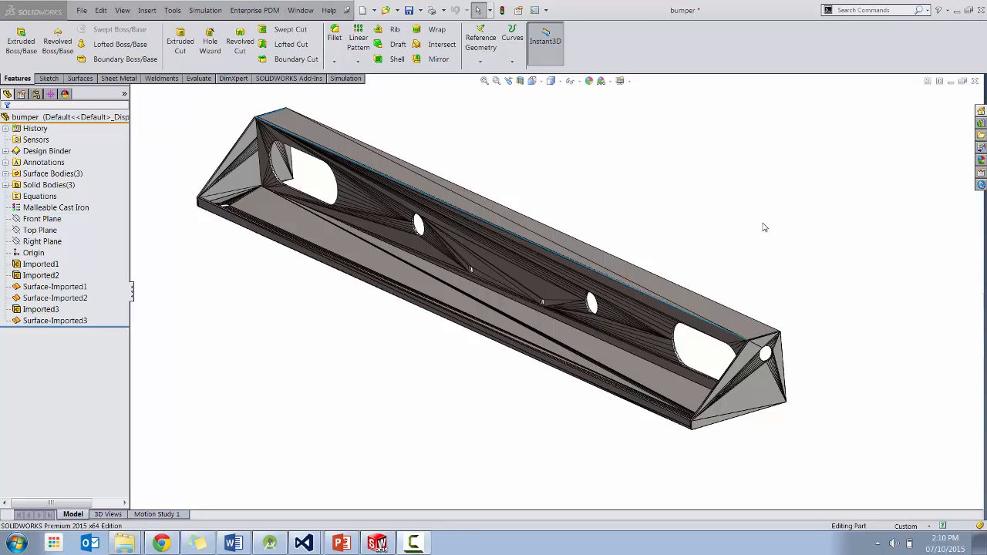
{"action": "mouse_move", "coordinate": [717, 234]}
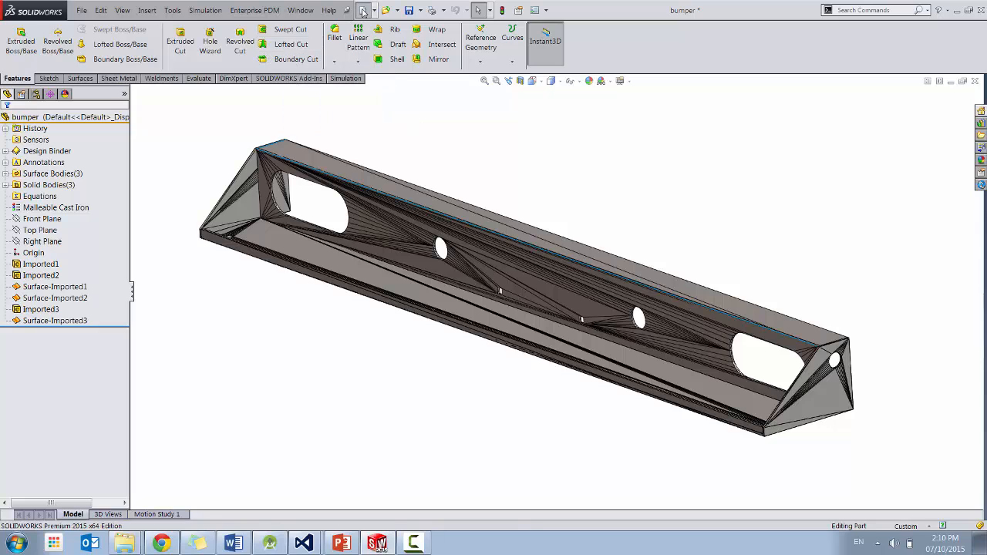
- Create a new blank part document, Part3
{"action": "left_click", "coordinate": [361, 10]}
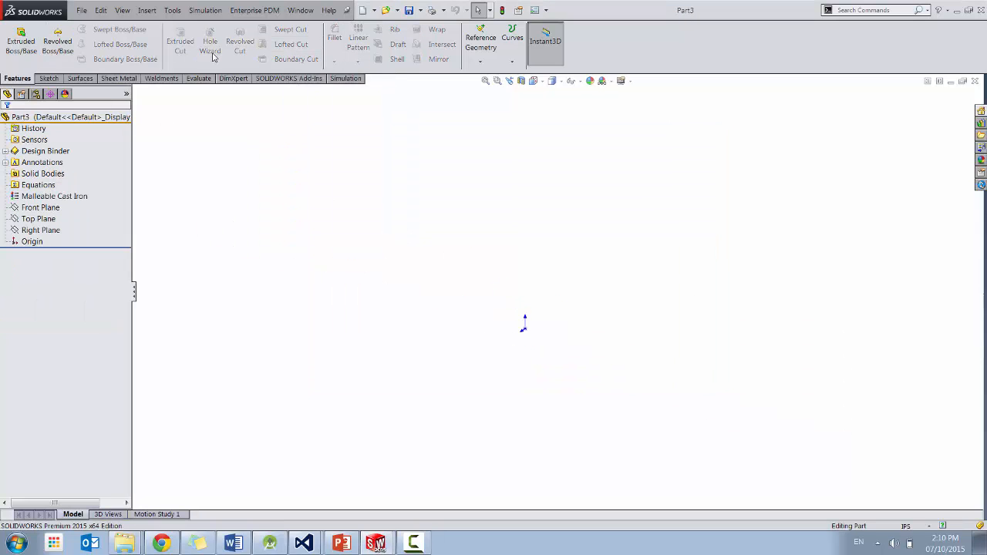
{"action": "mouse_move", "coordinate": [210, 44]}
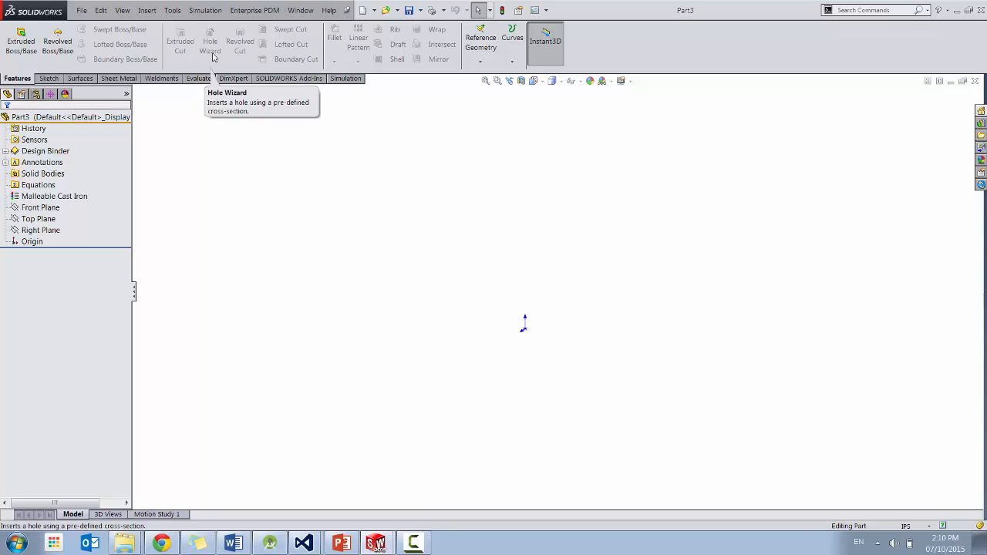
{"action": "mouse_move", "coordinate": [108, 44]}
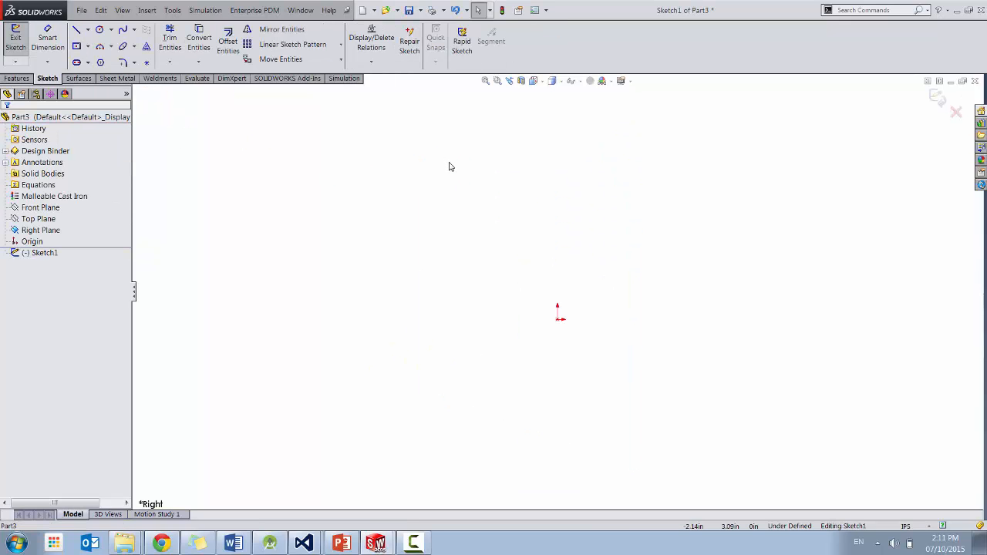
- Draw the Z-shaped bracket profile on the Right Plane, dimensioned 1, 9, 7 and 4 inches
{"action": "left_click", "coordinate": [76, 38]}
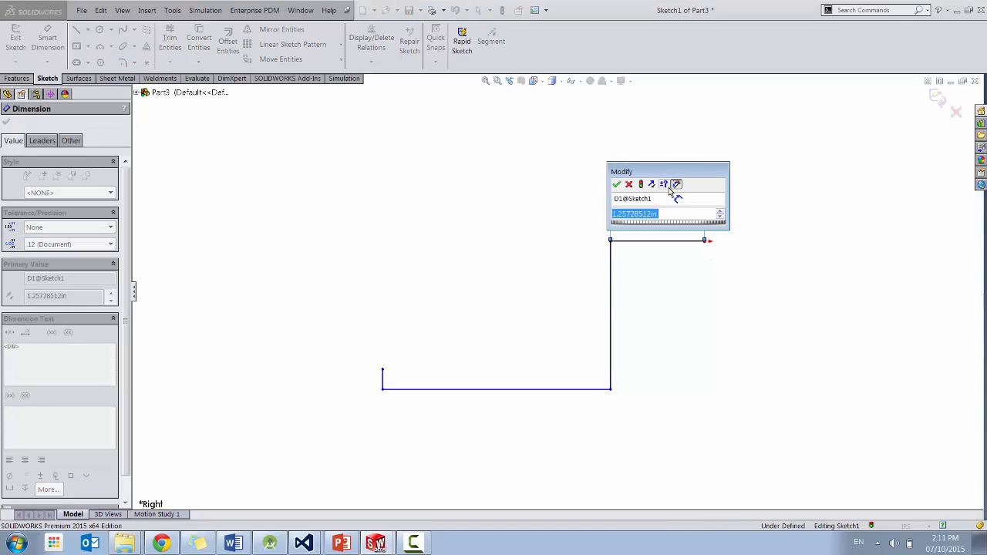
{"action": "type", "text": "4"}
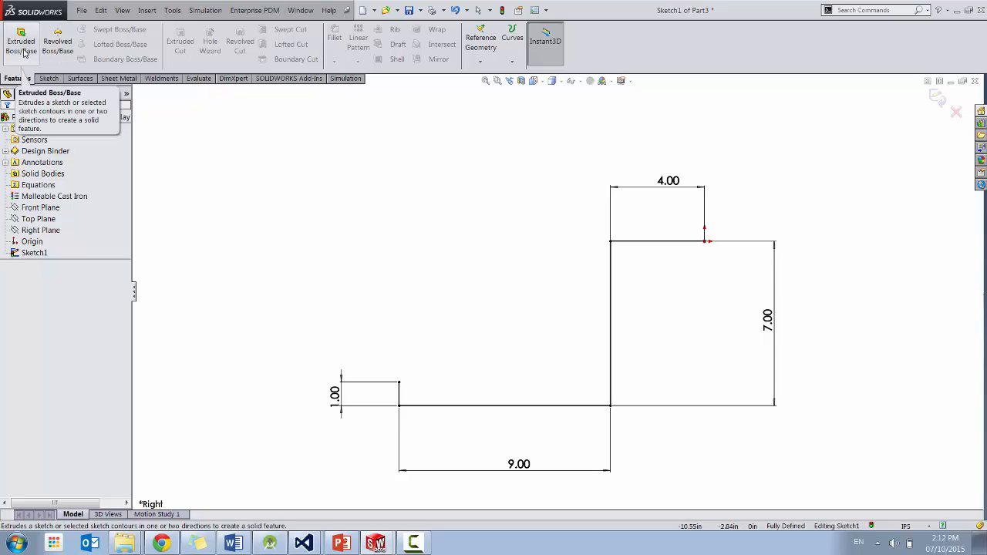
- Extrude the profile 72 inches Blind as a thin-walled body, Extrude-Thin1
{"action": "left_click", "coordinate": [20, 45]}
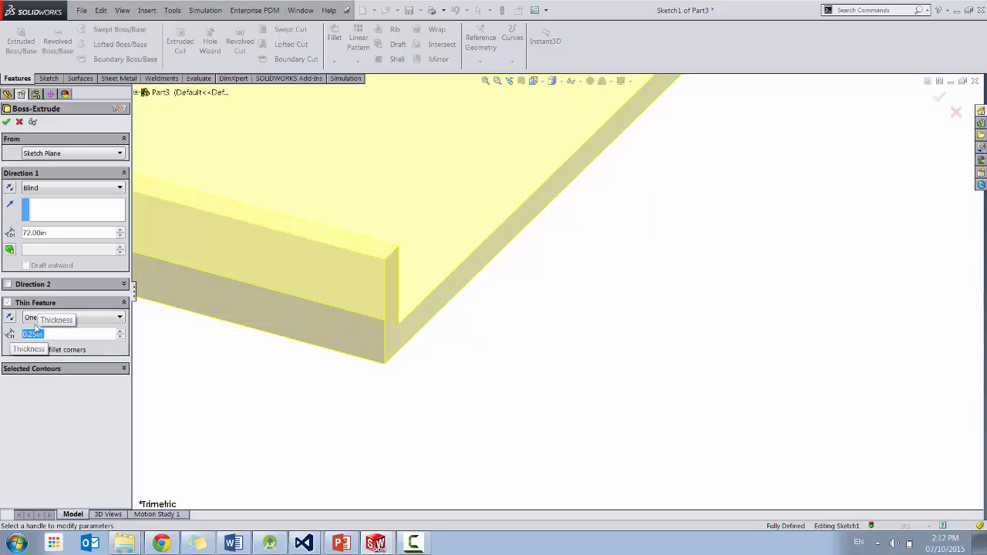
{"action": "left_click", "coordinate": [7, 126]}
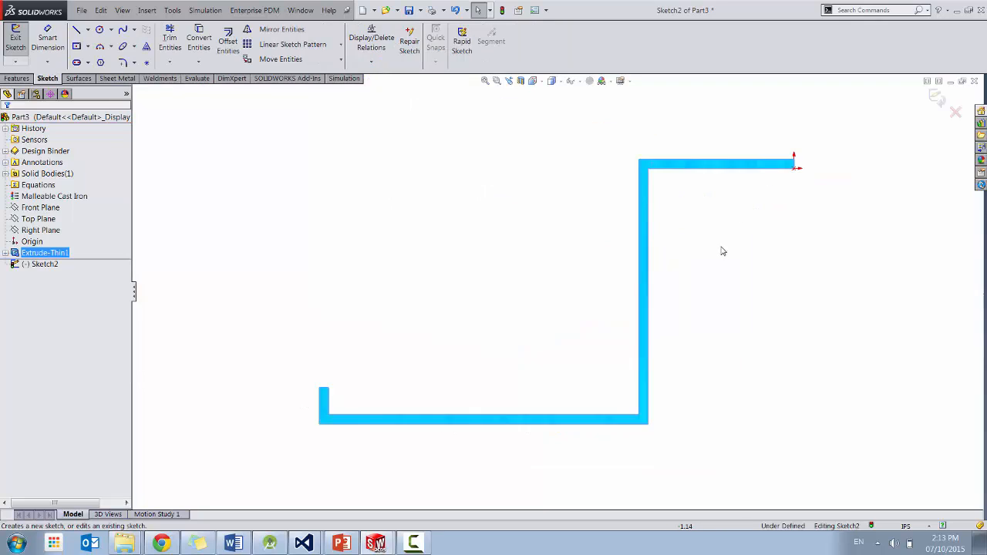
- Draw the end plate's sloped gusset edge and closing lines in Sketch2
{"action": "left_click", "coordinate": [77, 38]}
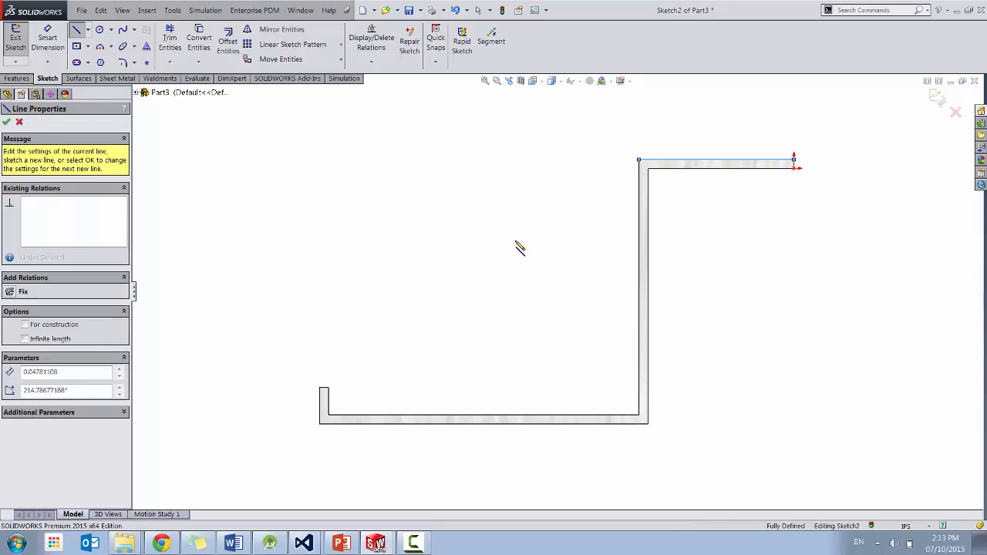
{"action": "left_click_drag", "start_coordinate": [639, 160], "coordinate": [321, 388]}
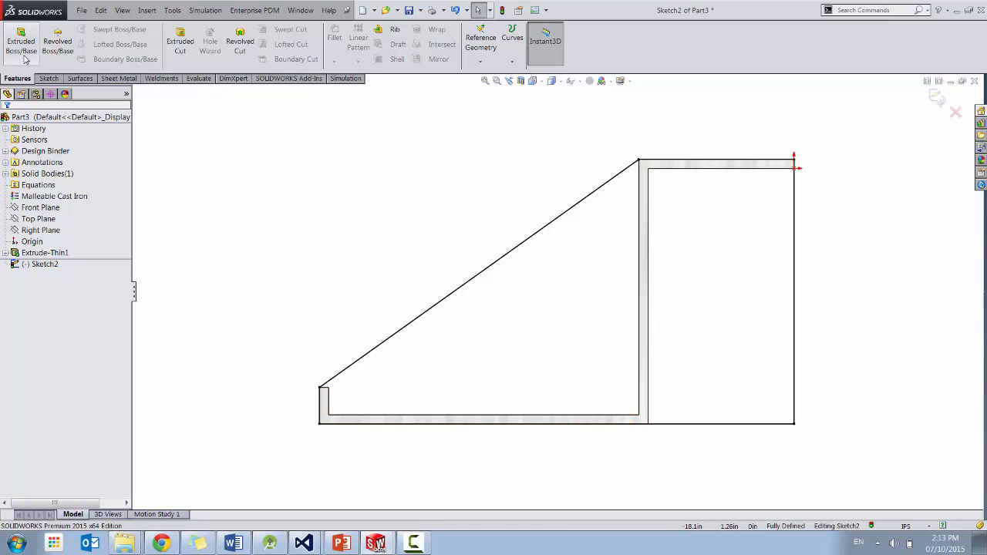
- Extrude the end plate outline 0.25 in as a separate, unmerged body
{"action": "left_click", "coordinate": [20, 36]}
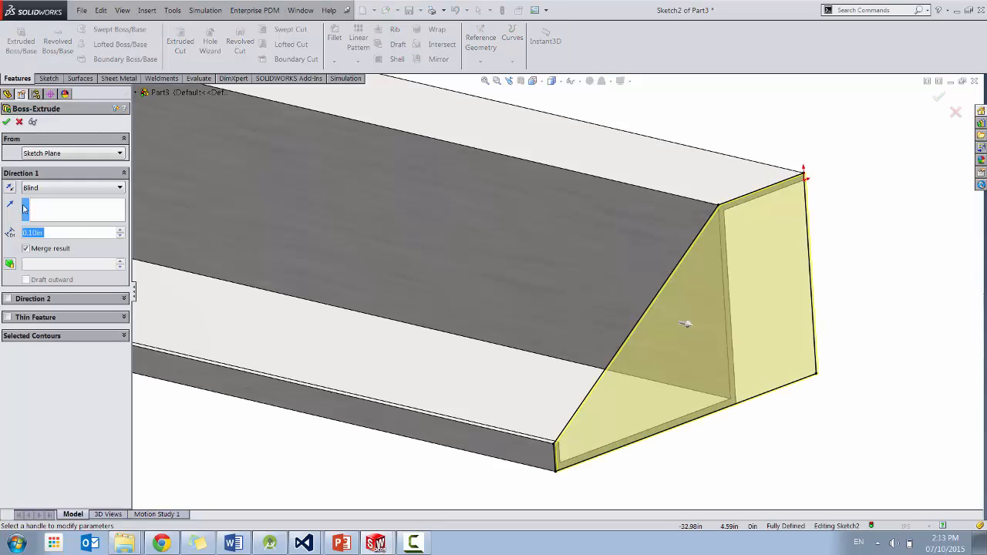
{"action": "left_click", "coordinate": [26, 248]}
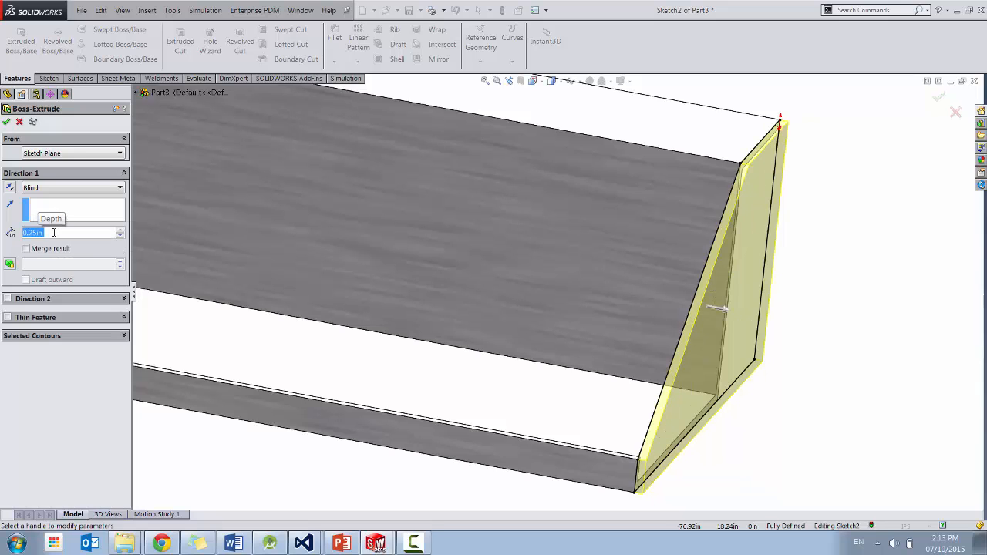
{"action": "left_click", "coordinate": [7, 127]}
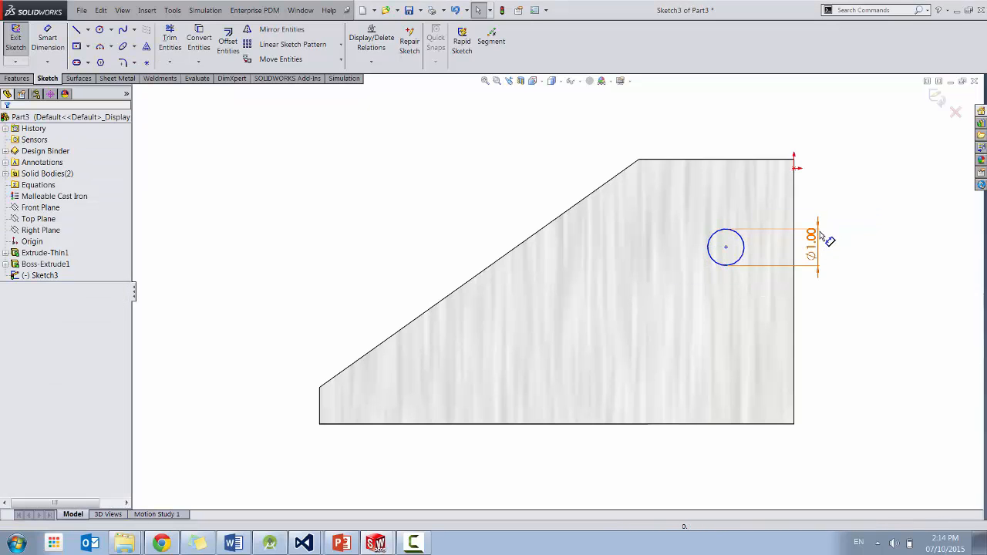
- Locate the 1-inch circle 2.50 in from the top edge and 2.00 in from the side
{"action": "left_click", "coordinate": [726, 247]}
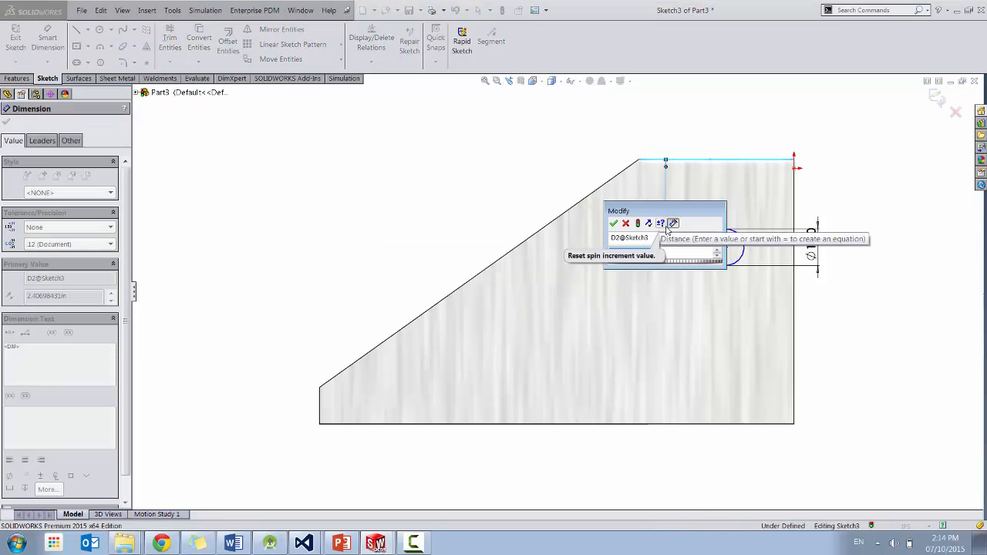
{"action": "left_click", "coordinate": [615, 223]}
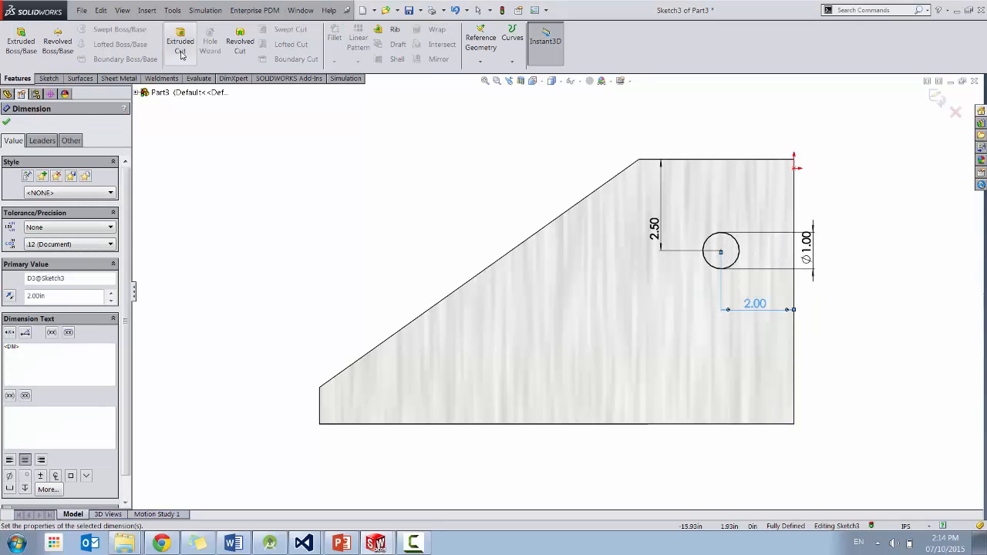
{"action": "left_click", "coordinate": [179, 40]}
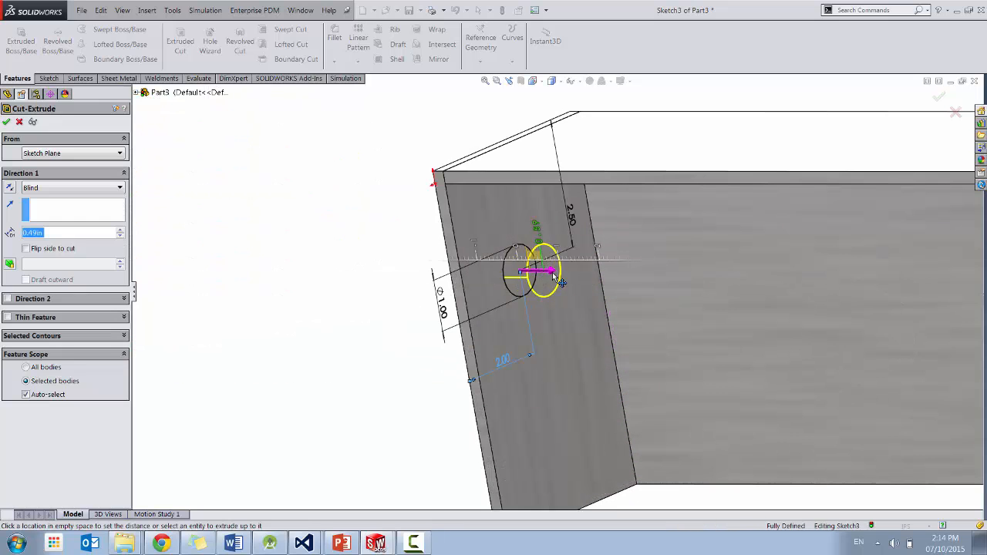
- Confirm Cut-Extrude1, cutting the 1-inch hole through the end plate
{"action": "left_click", "coordinate": [7, 125]}
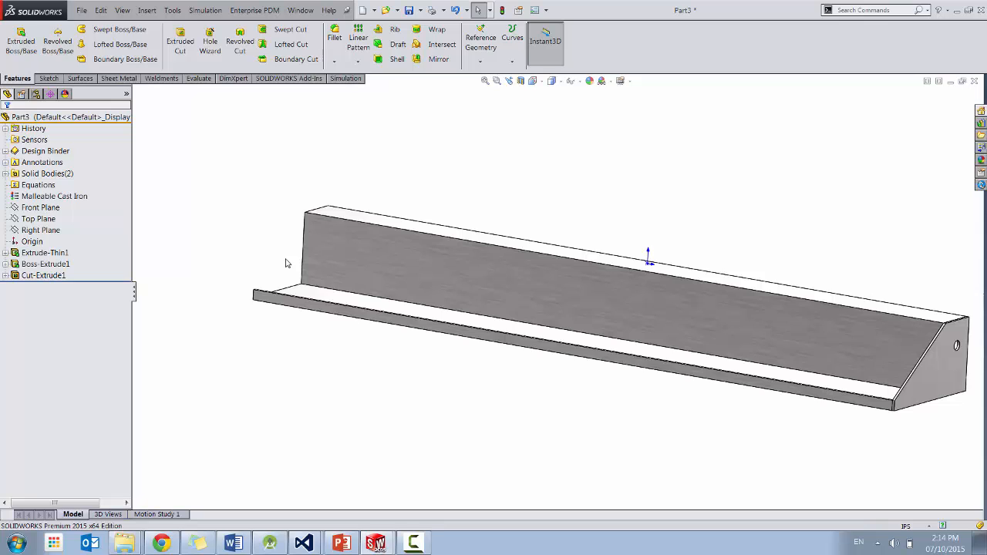
{"action": "mouse_move", "coordinate": [699, 295]}
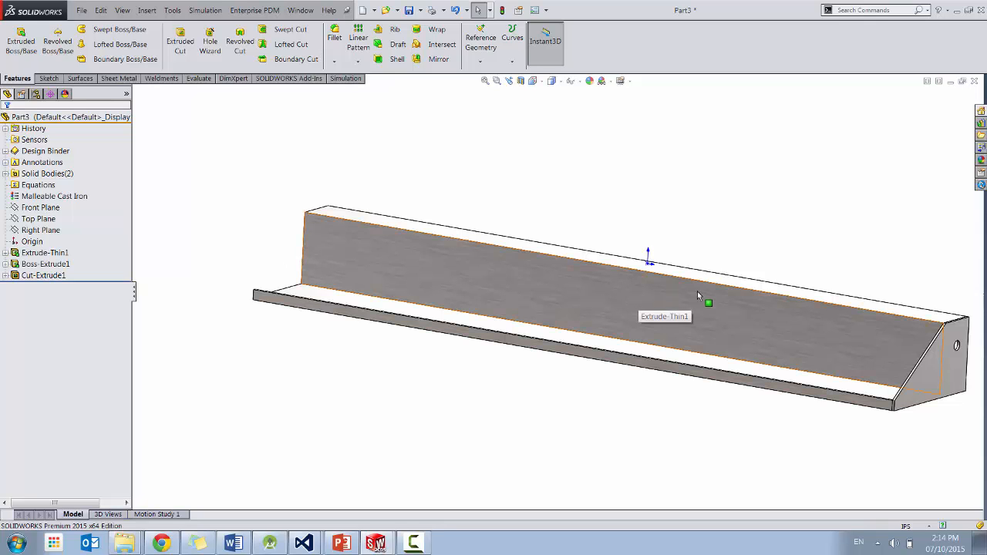
- Sketch a 9.28 by 2.28 straight slot with a small circle beside it on the back wall
{"action": "left_click", "coordinate": [44, 252]}
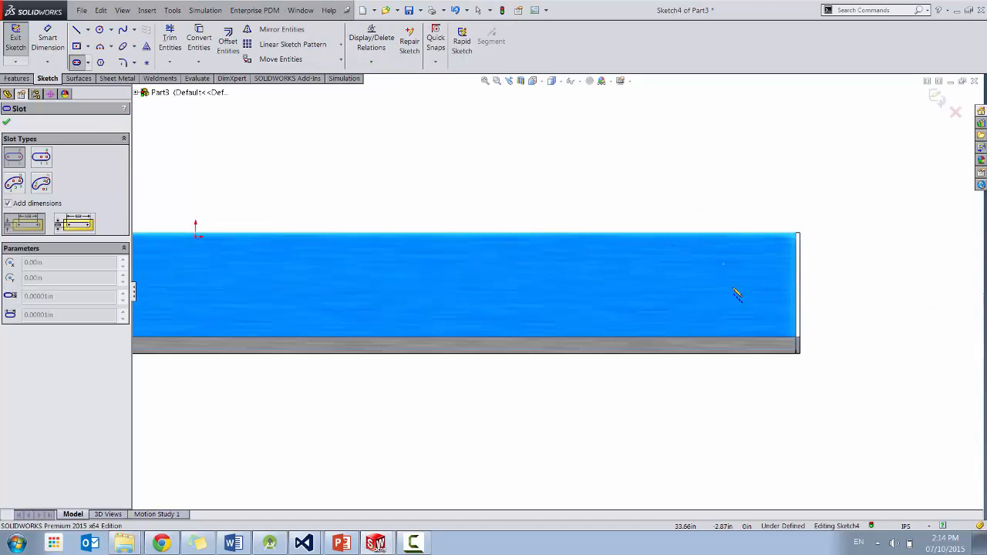
{"action": "left_click_drag", "start_coordinate": [594, 285], "coordinate": [752, 285]}
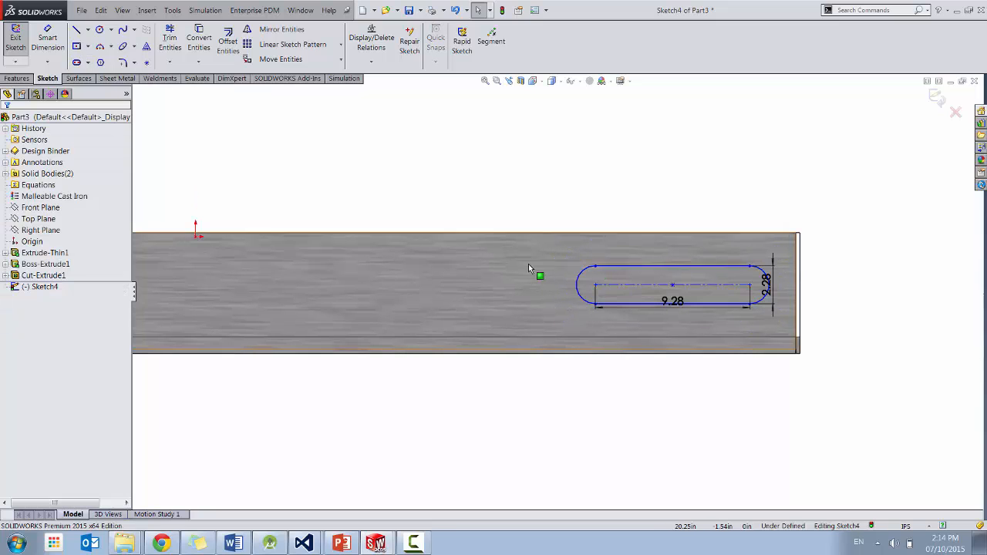
{"action": "left_click", "coordinate": [98, 30]}
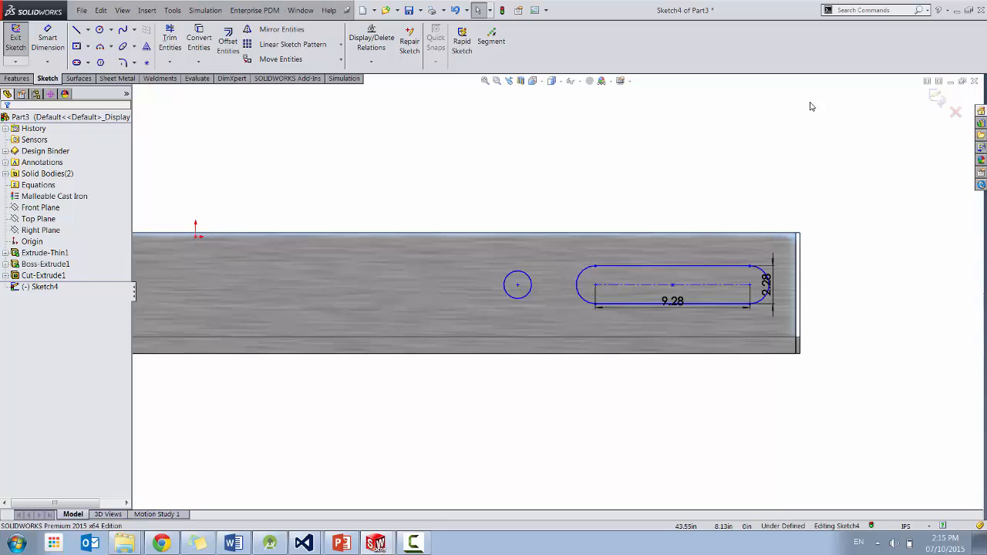
{"action": "left_click", "coordinate": [14, 78]}
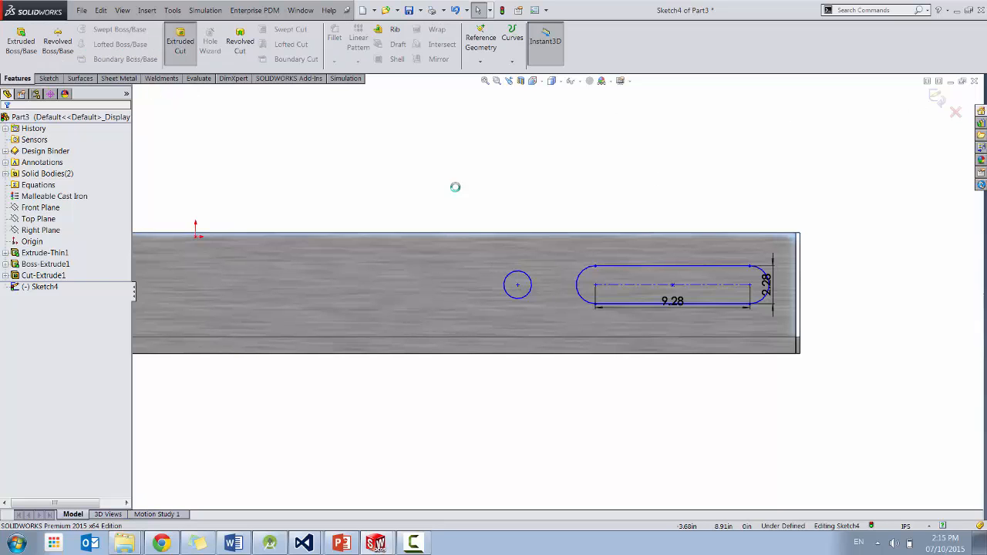
- Cut the slot and small hole through the bracket's back wall as Cut-Extrude2
{"action": "left_click", "coordinate": [180, 40]}
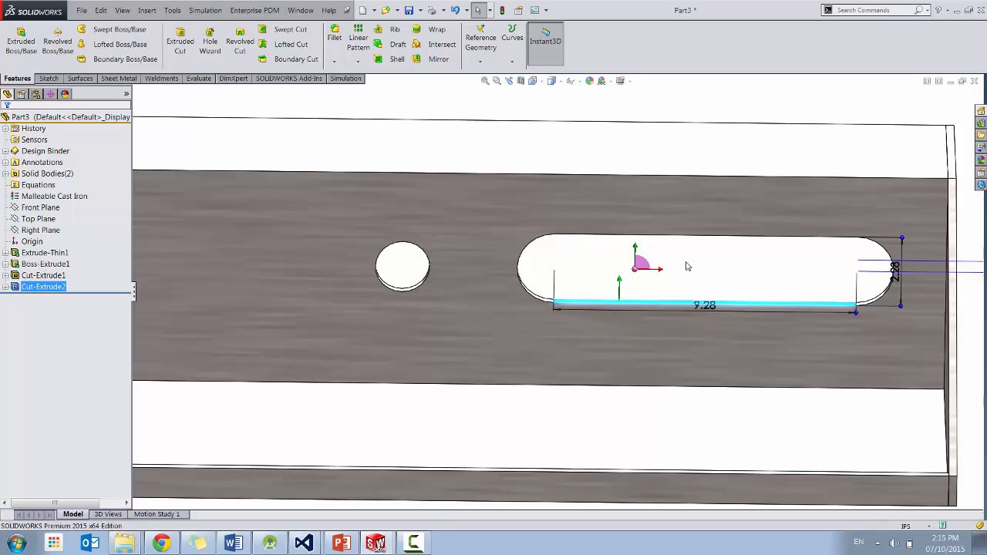
{"action": "mouse_move", "coordinate": [676, 275]}
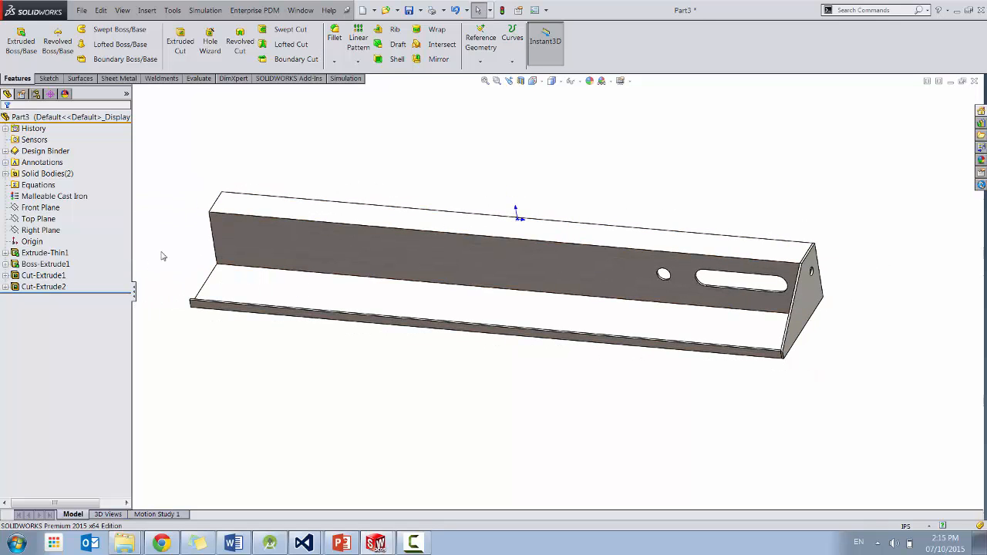
{"action": "left_click", "coordinate": [40, 229]}
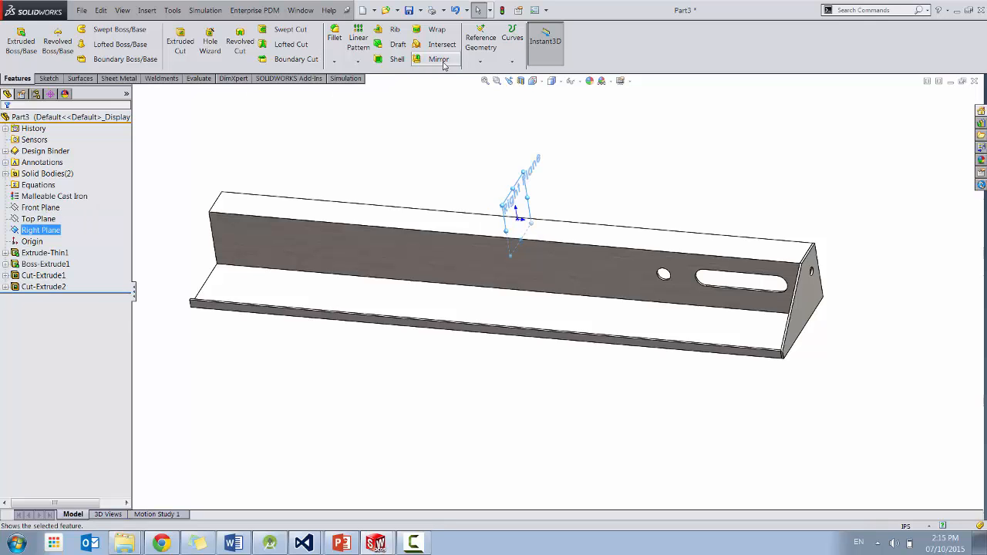
- Mirror the holed end plate across the Right Plane to the bracket's opposite end
{"action": "left_click", "coordinate": [428, 60]}
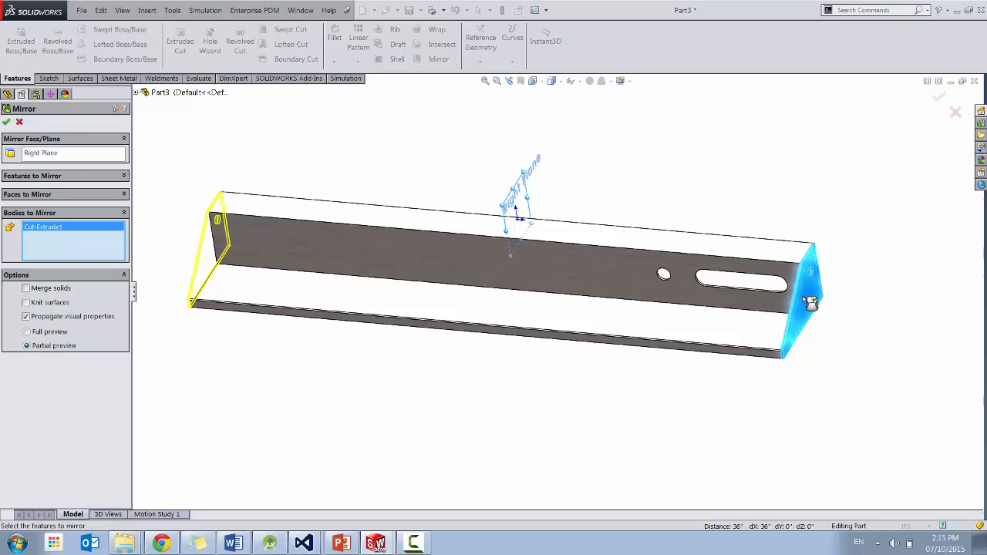
{"action": "left_click", "coordinate": [6, 125]}
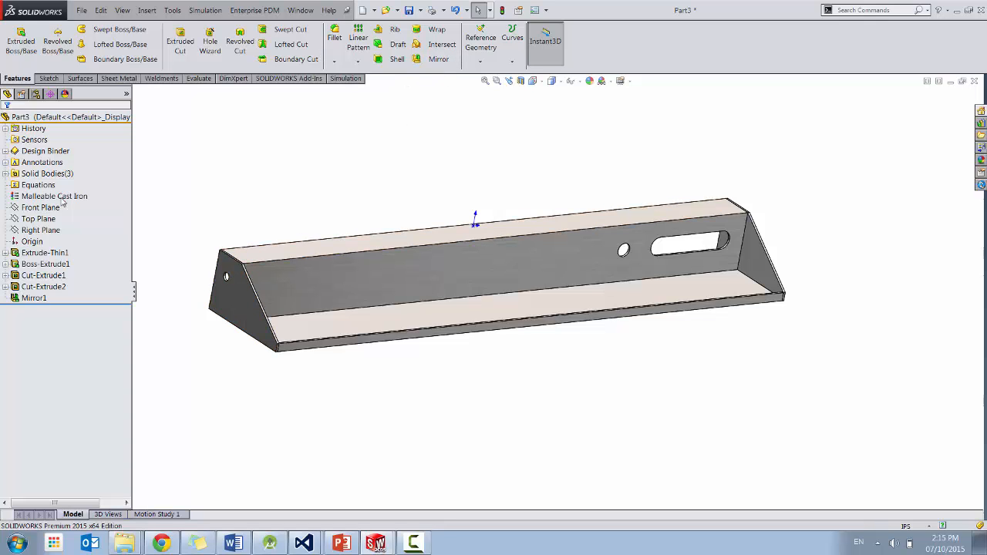
{"action": "left_click", "coordinate": [40, 230]}
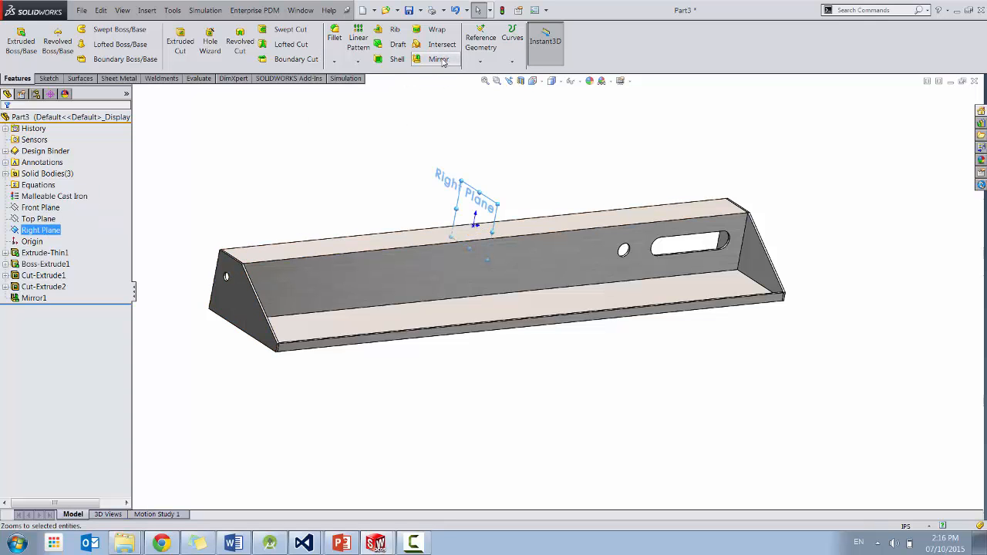
- Mirror Cut-Extrude2's round hole and slot about the Right Plane, then orbit to check both ends
{"action": "left_click", "coordinate": [440, 59]}
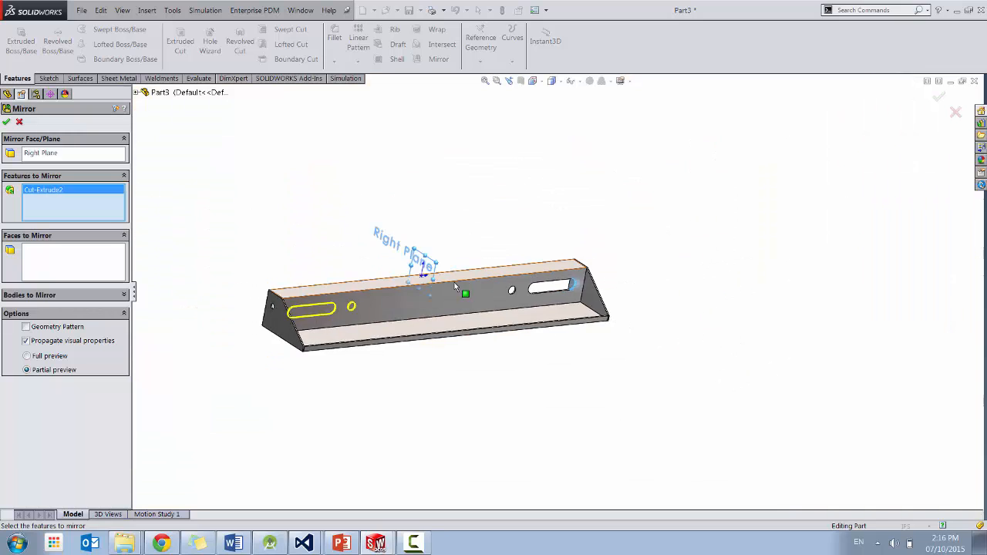
{"action": "left_click", "coordinate": [6, 123]}
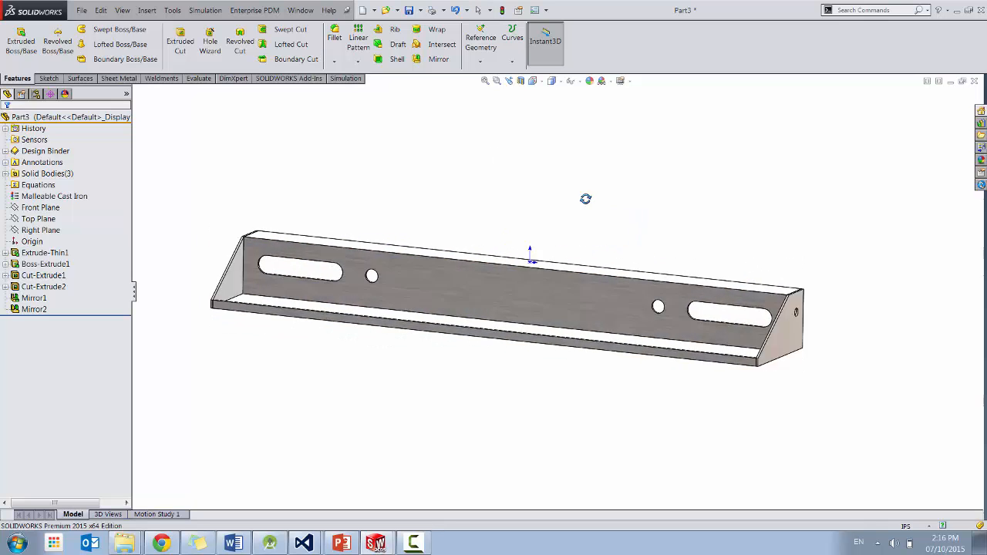
{"action": "left_click_drag", "start_coordinate": [530, 255], "coordinate": [617, 242]}
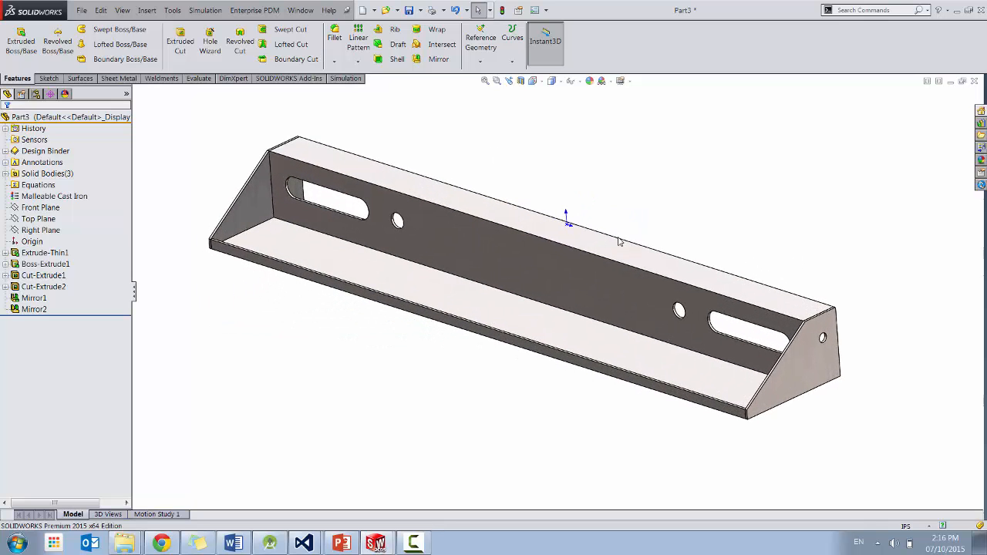
- Switch to the bumper.SLDPRT document and orbit the imported bumper model
{"action": "left_click", "coordinate": [44, 252]}
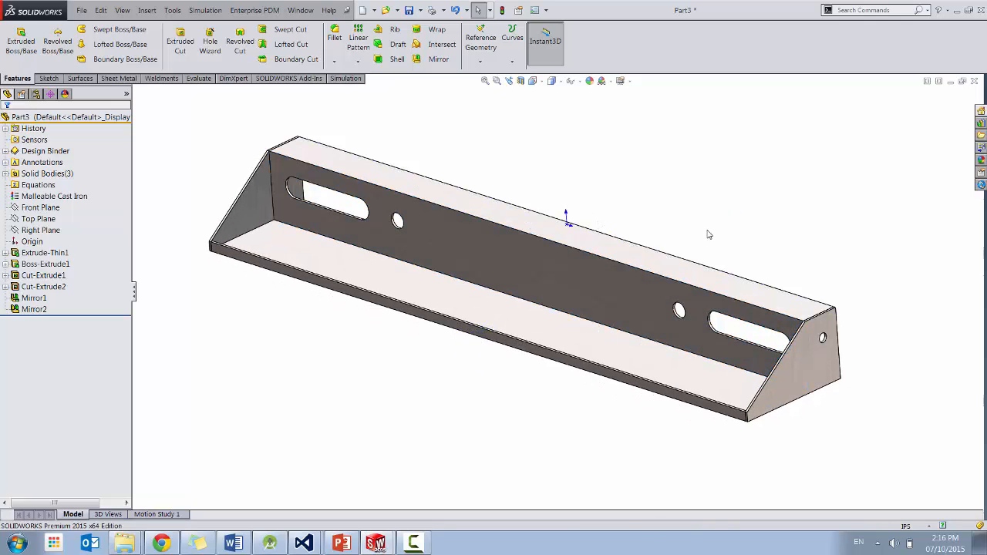
{"action": "mouse_move", "coordinate": [720, 233]}
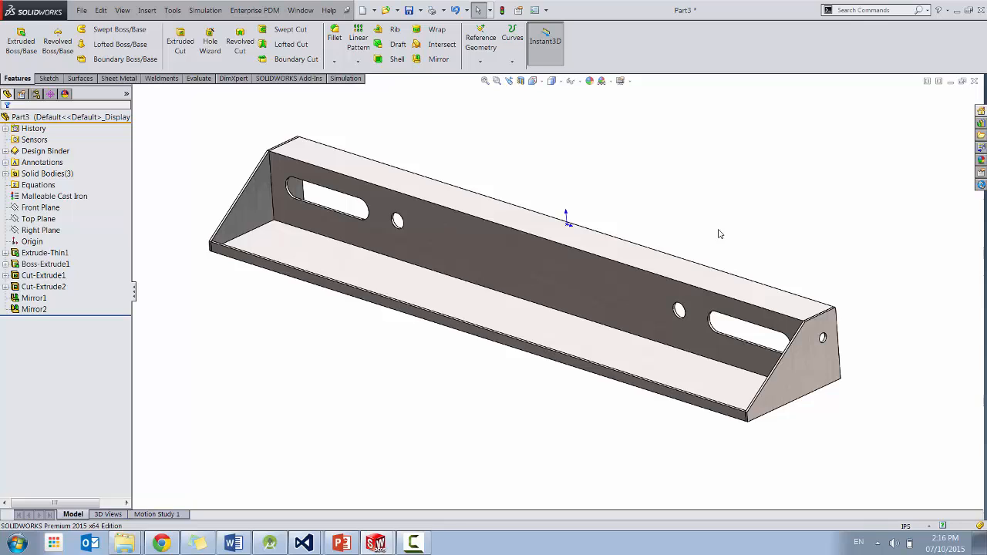
{"action": "mouse_move", "coordinate": [663, 221]}
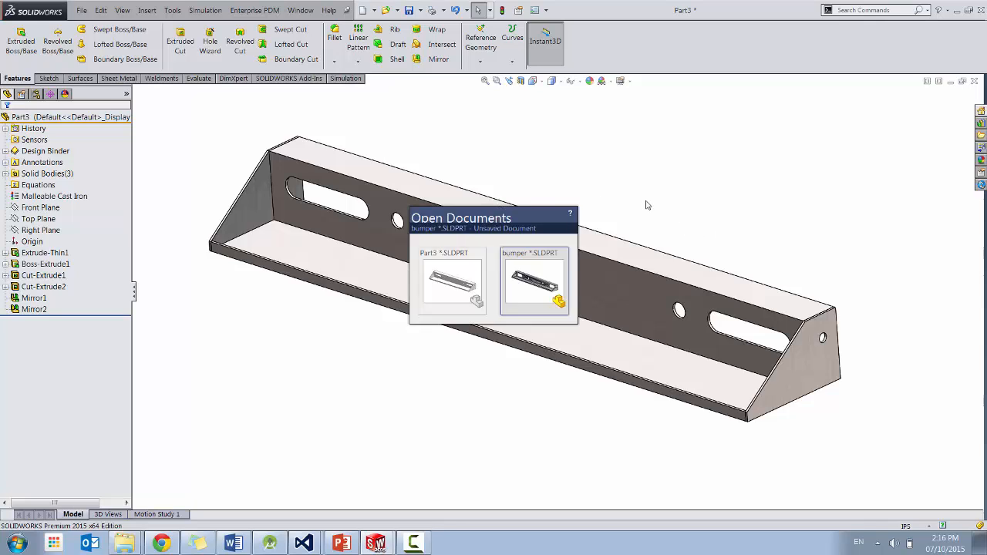
{"action": "left_click", "coordinate": [534, 284]}
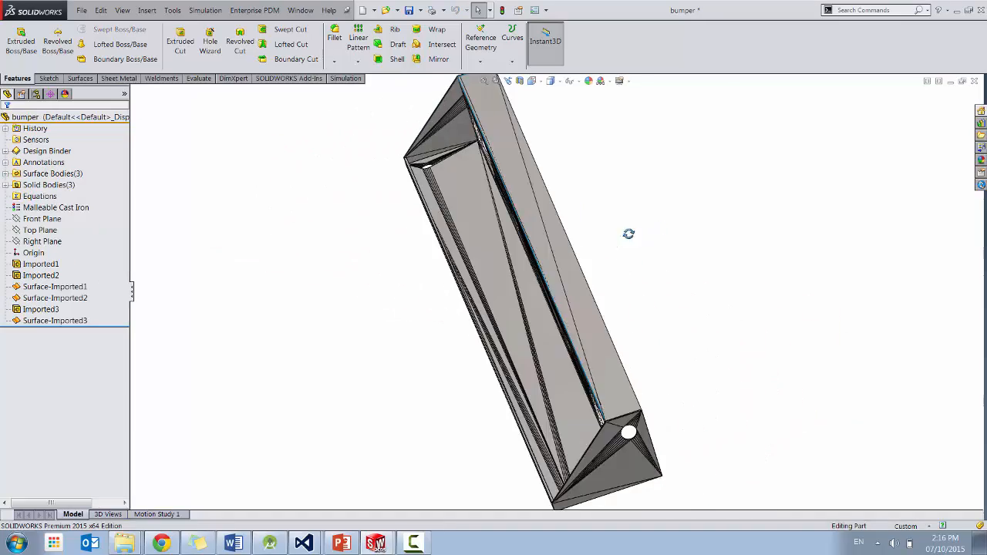
{"action": "left_click_drag", "start_coordinate": [628, 234], "coordinate": [555, 208]}
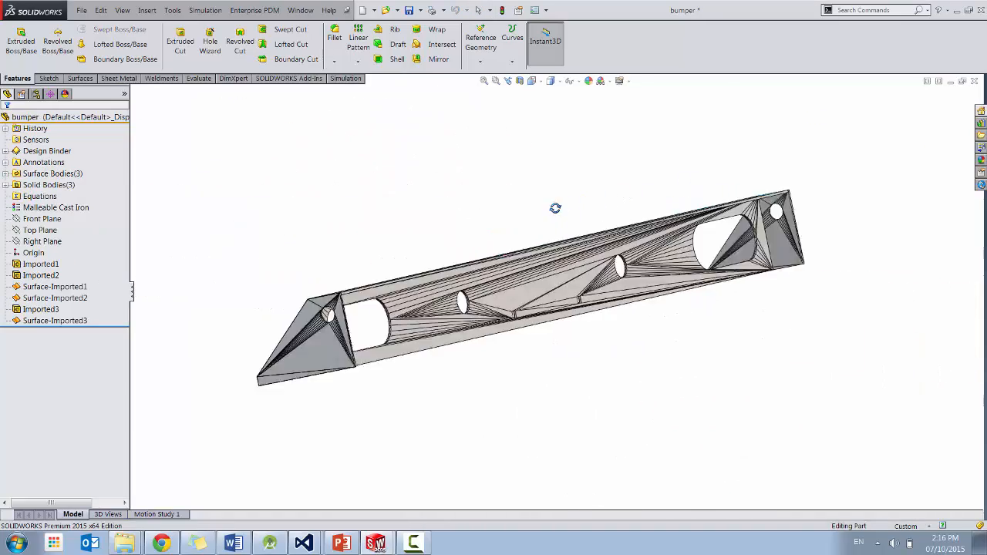